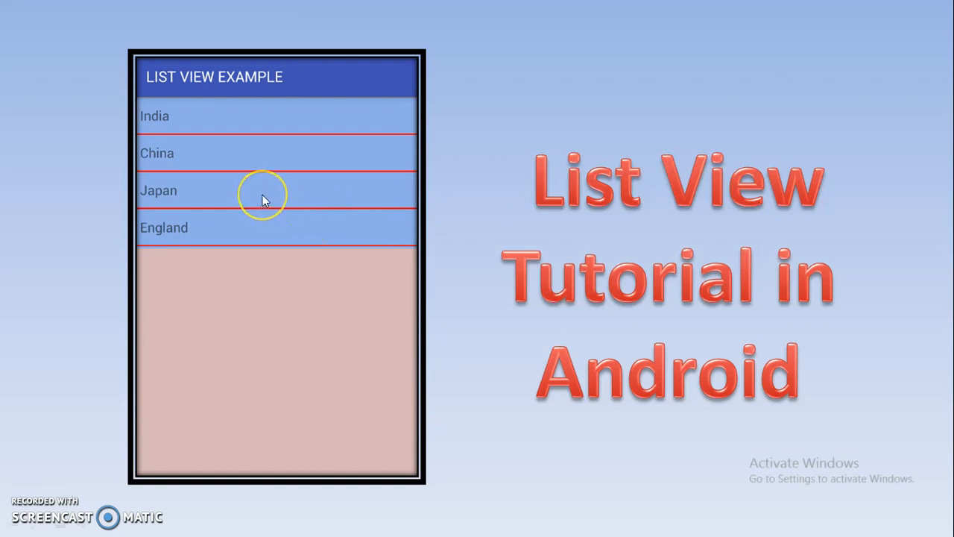
mouse_move(201, 167)
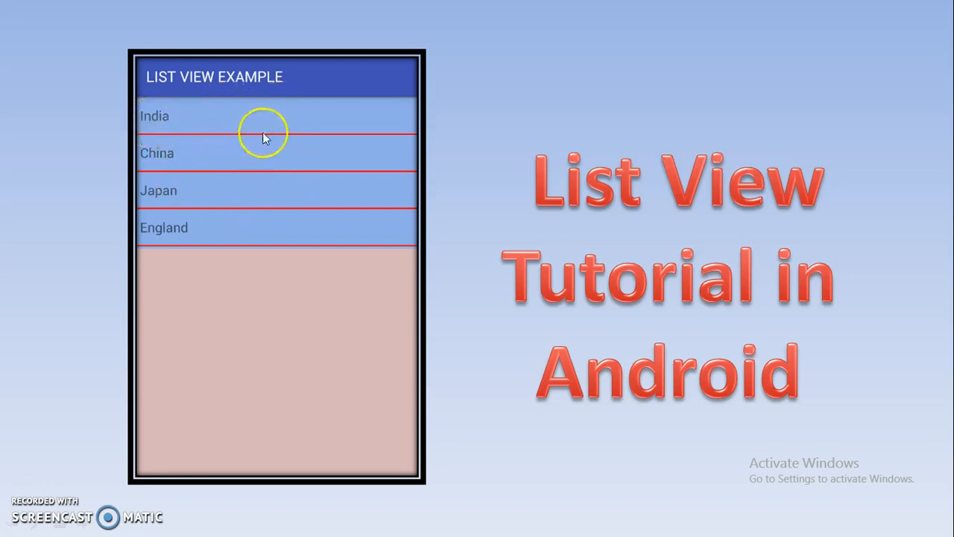
mouse_move(304, 206)
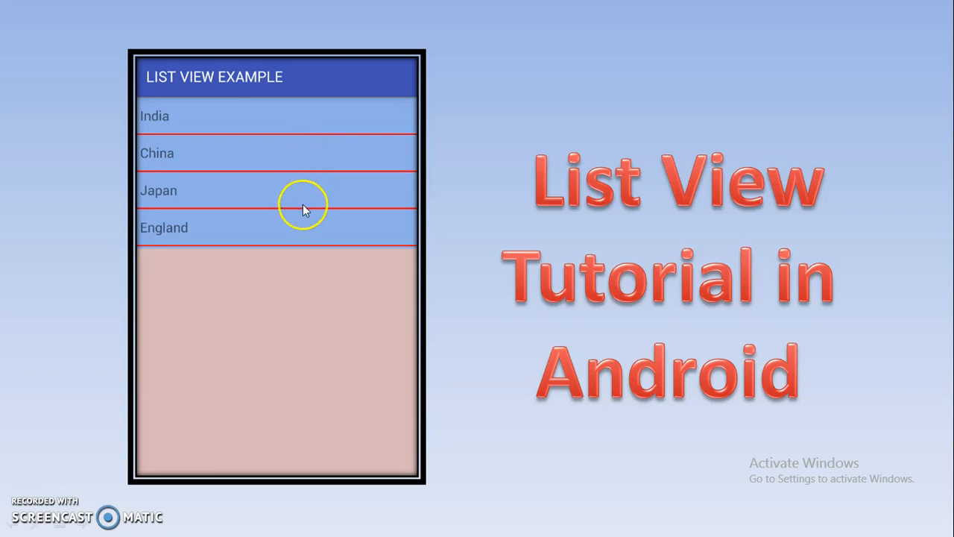
mouse_move(316, 197)
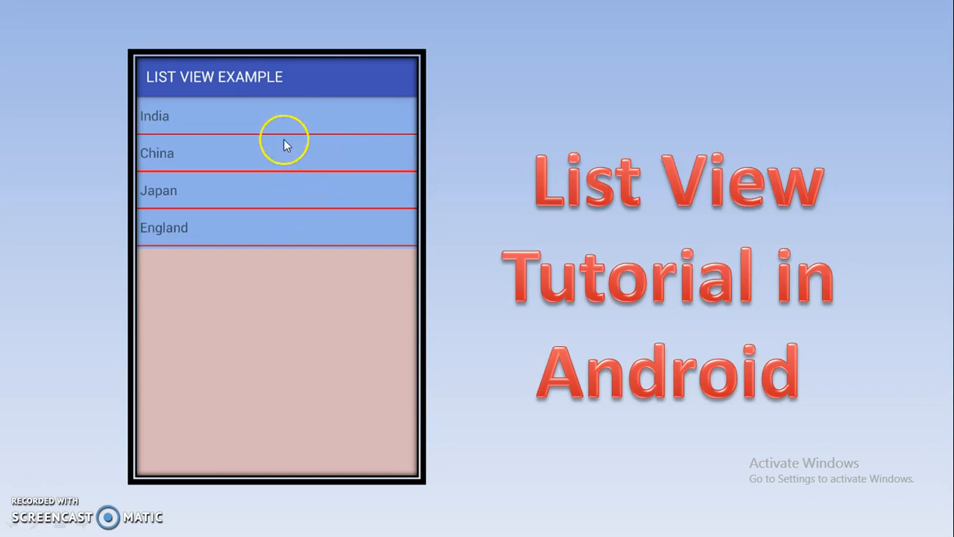
mouse_move(310, 208)
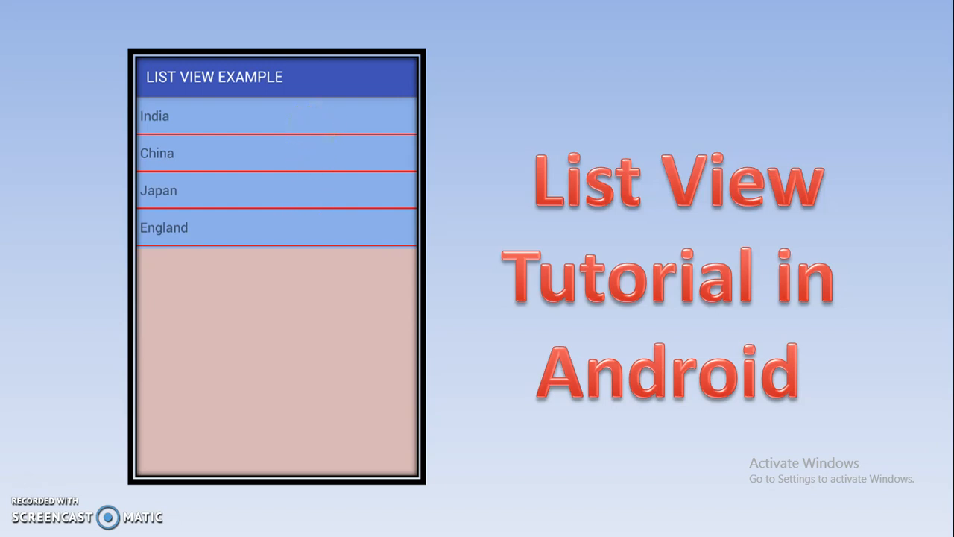
mouse_move(62, 12)
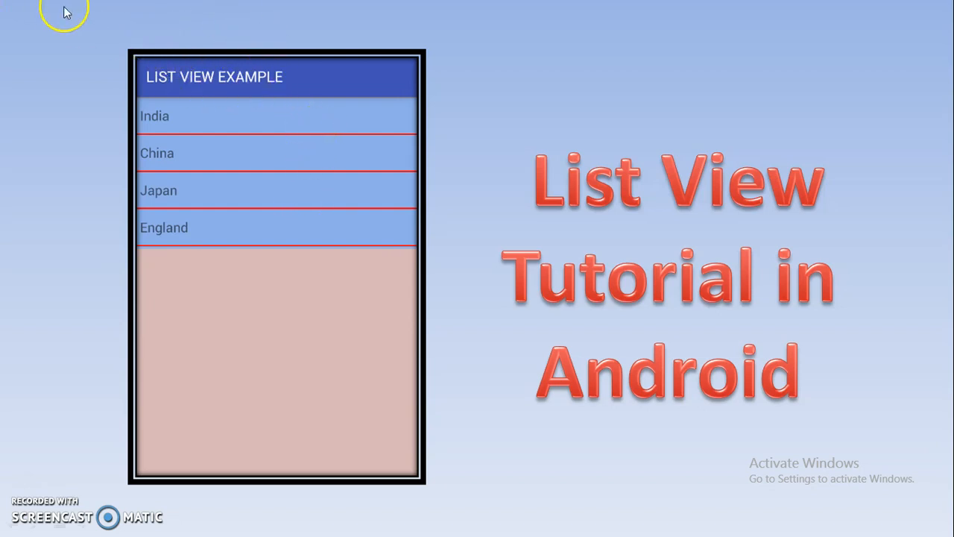
mouse_move(226, 134)
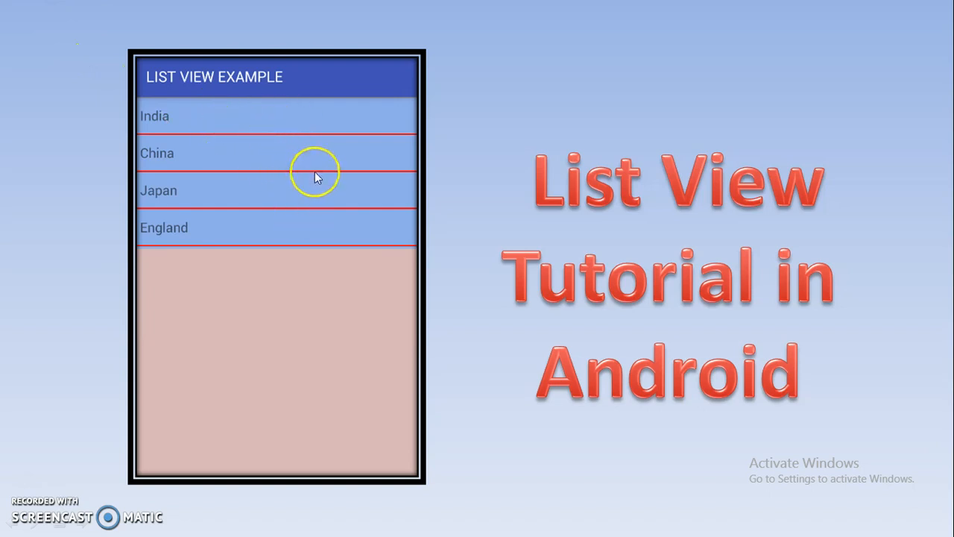
mouse_move(351, 162)
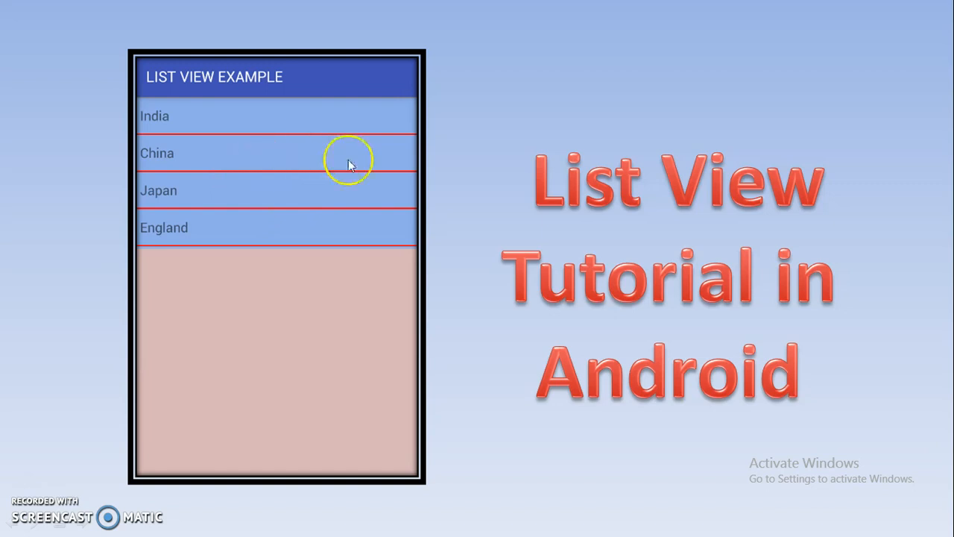
mouse_move(301, 173)
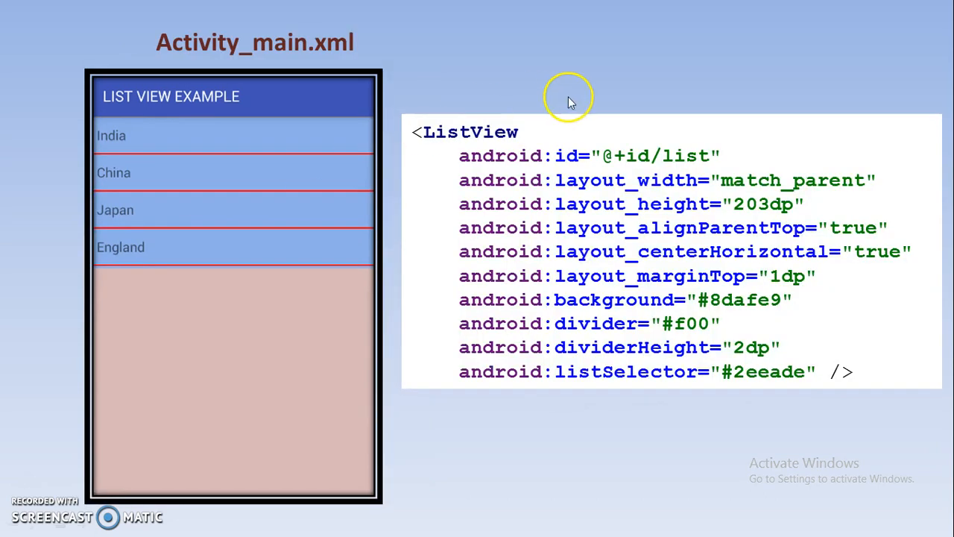
mouse_move(456, 101)
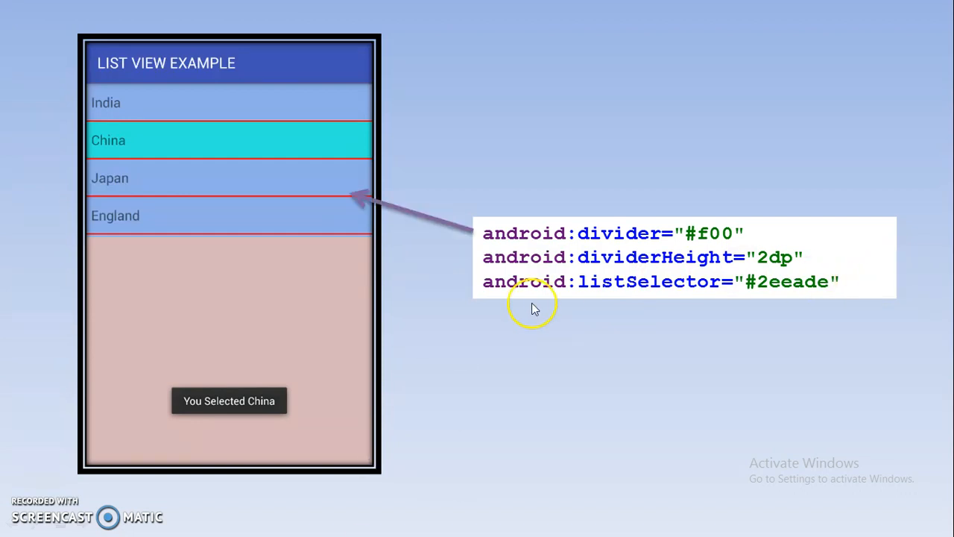
mouse_move(101, 194)
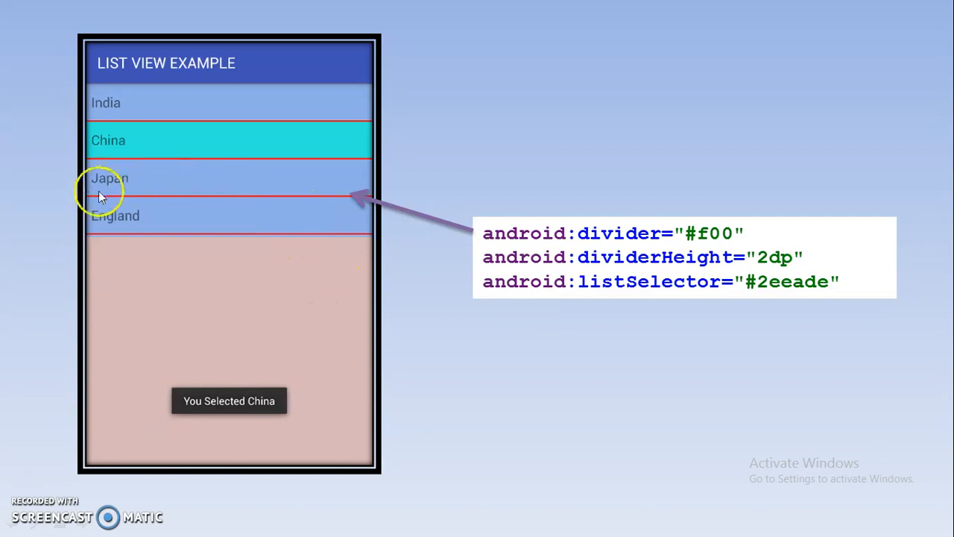
mouse_move(135, 186)
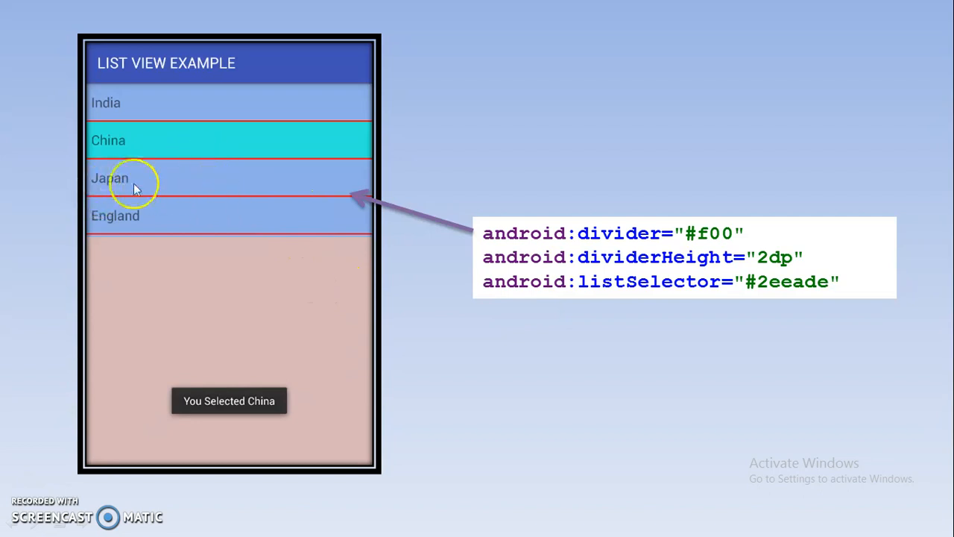
mouse_move(97, 196)
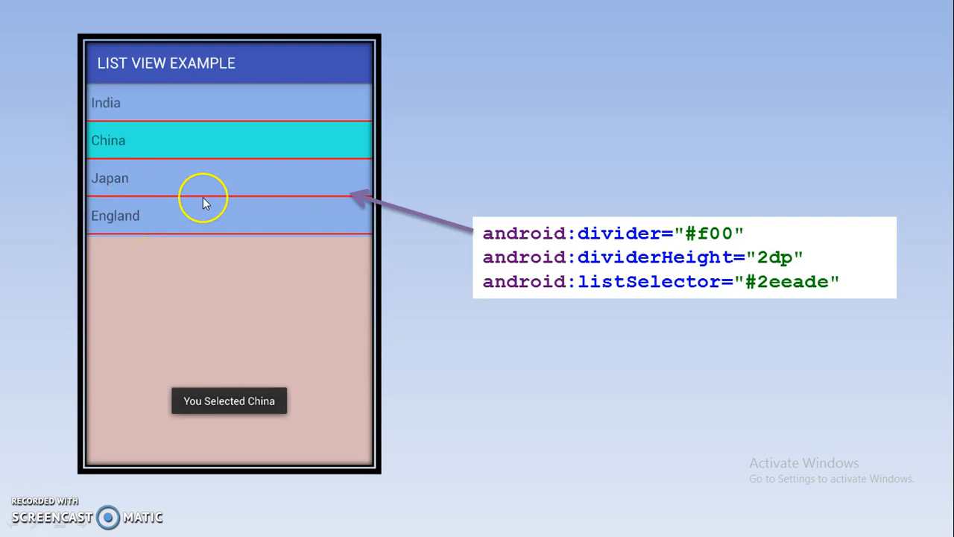
mouse_move(261, 207)
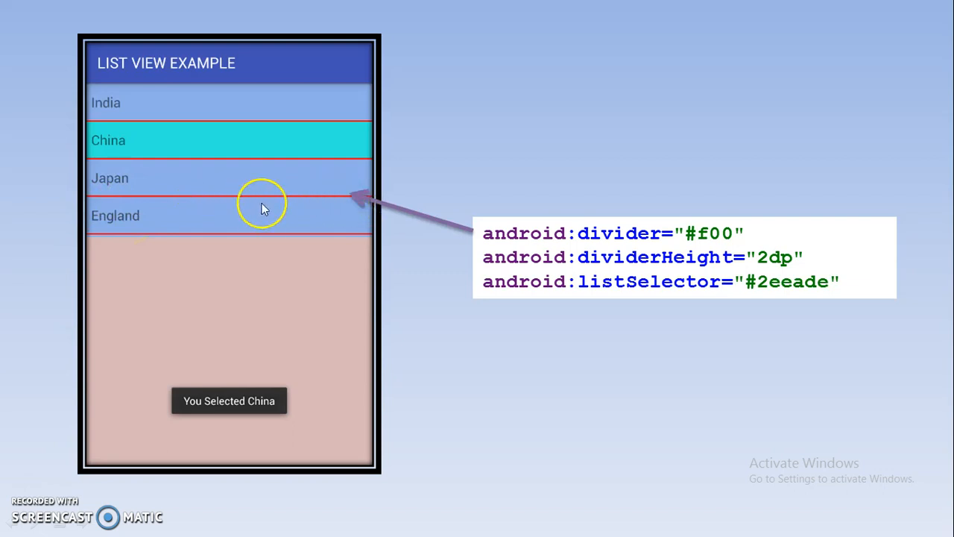
mouse_move(310, 212)
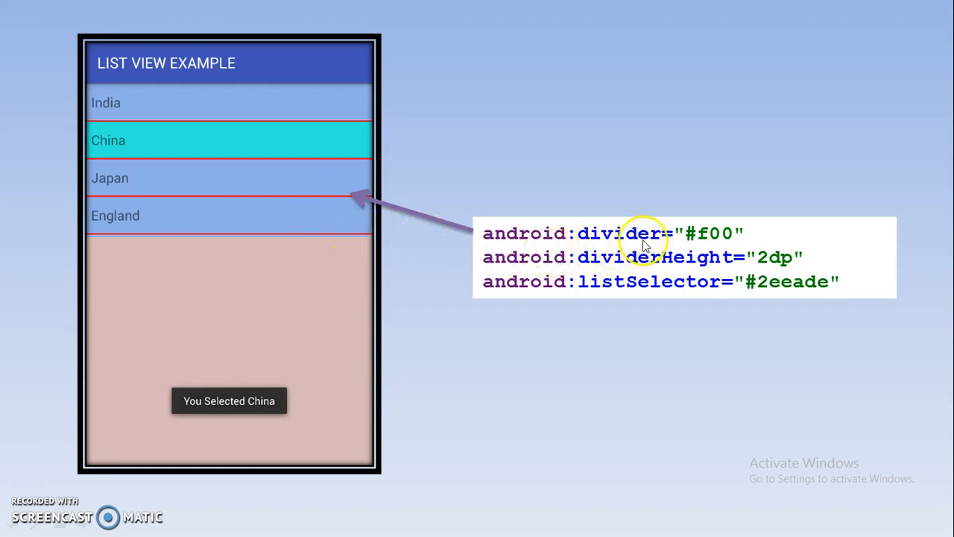
mouse_move(708, 237)
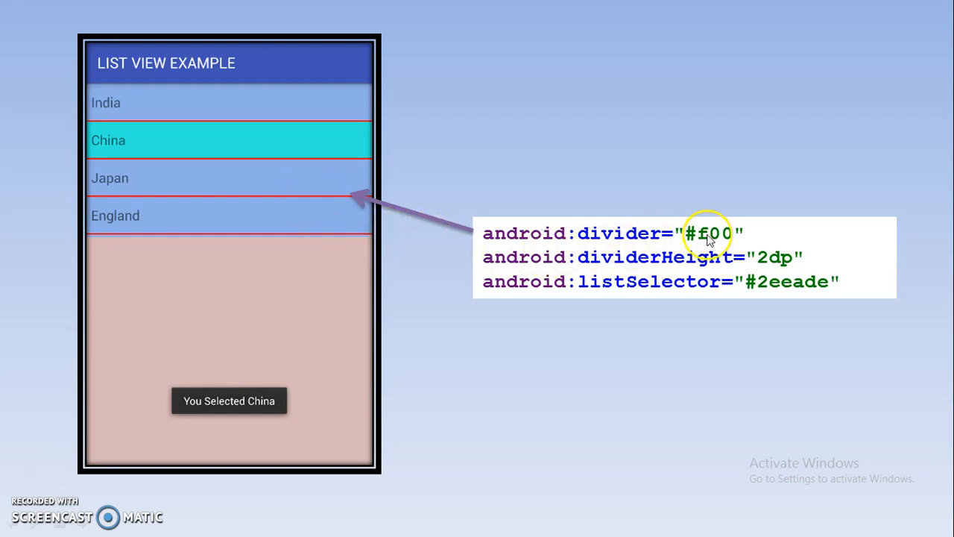
mouse_move(351, 216)
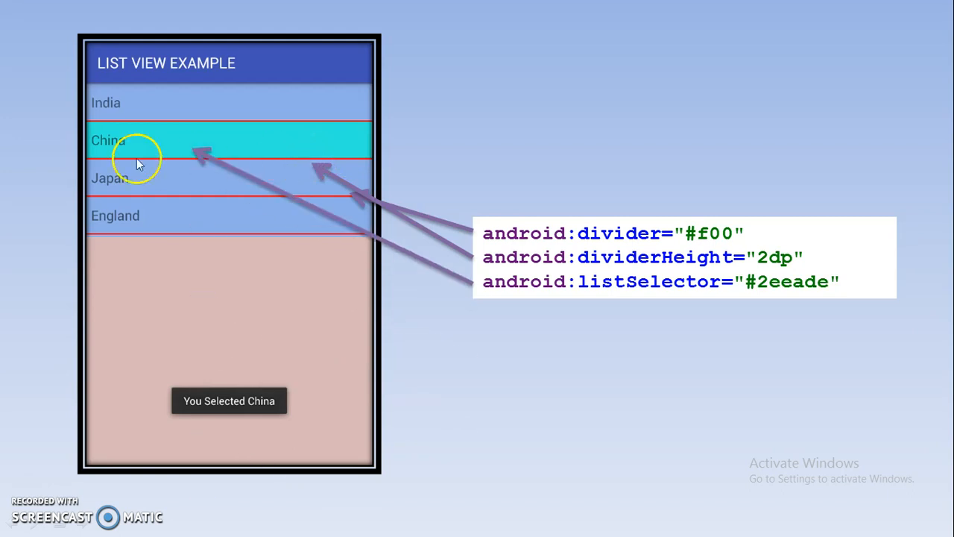
mouse_move(182, 146)
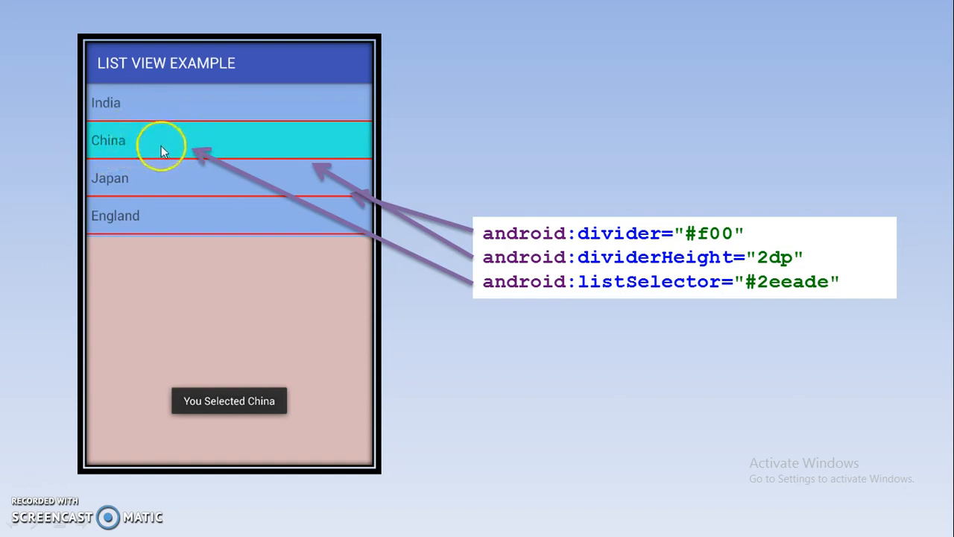
mouse_move(328, 141)
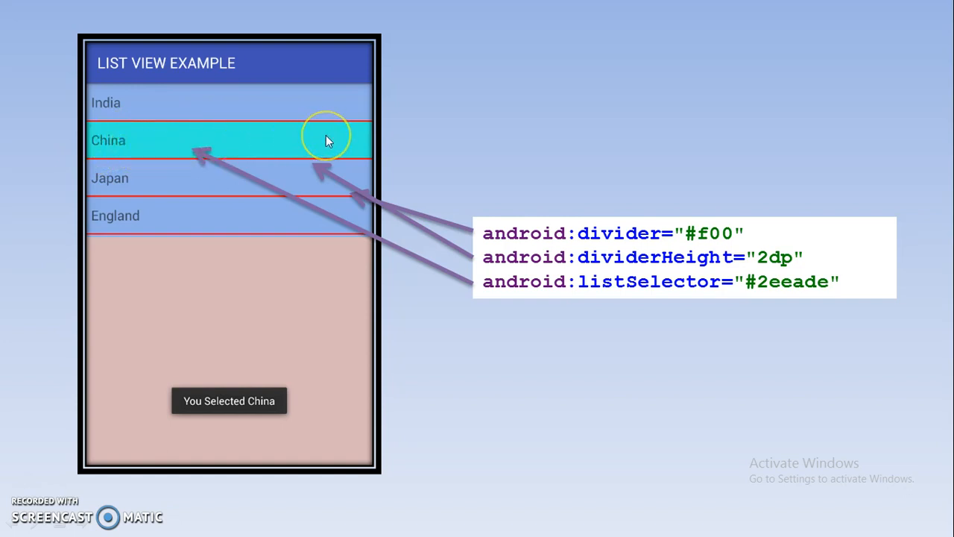
mouse_move(659, 289)
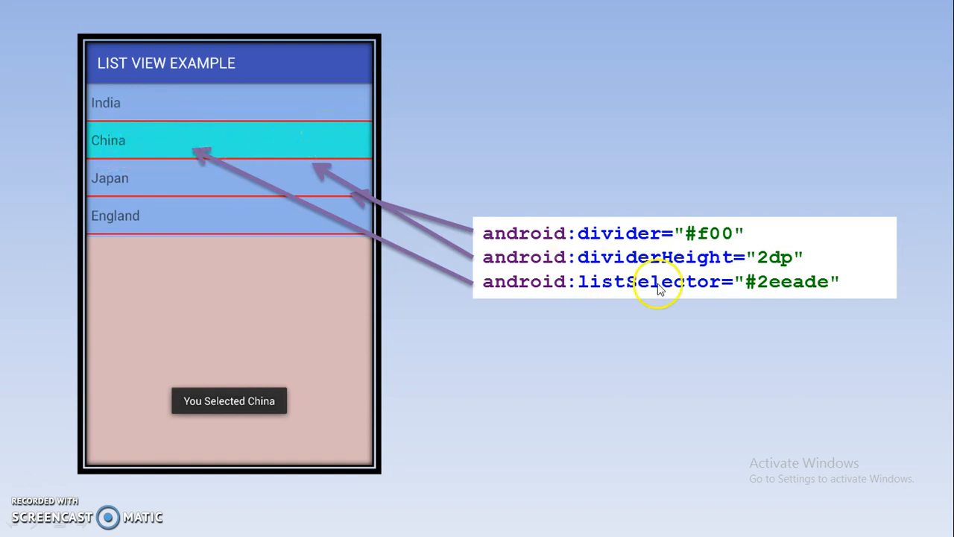
mouse_move(227, 140)
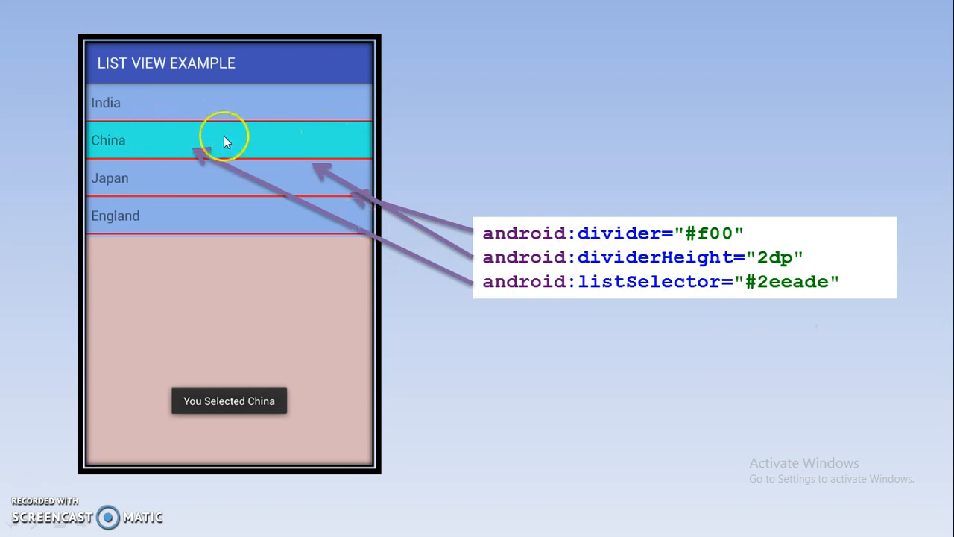
mouse_move(239, 136)
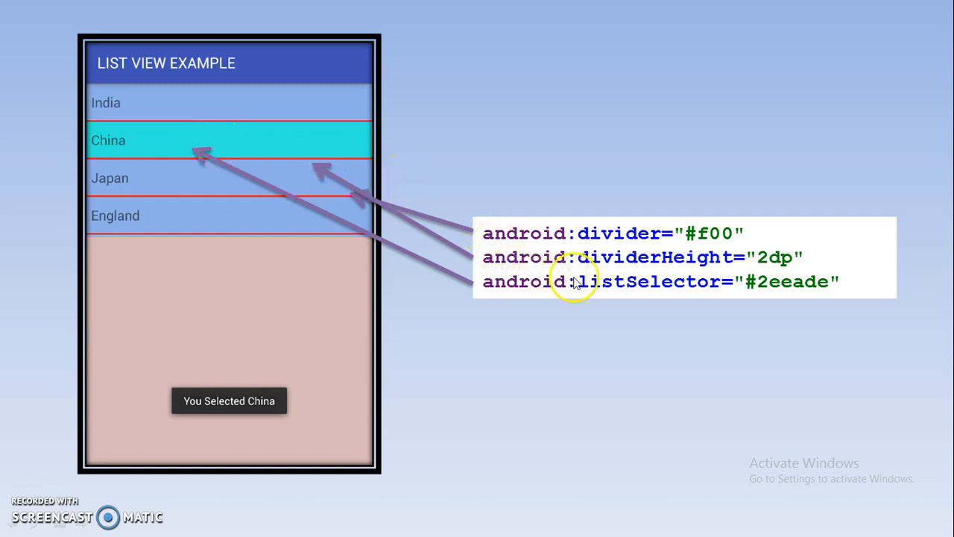
mouse_move(625, 291)
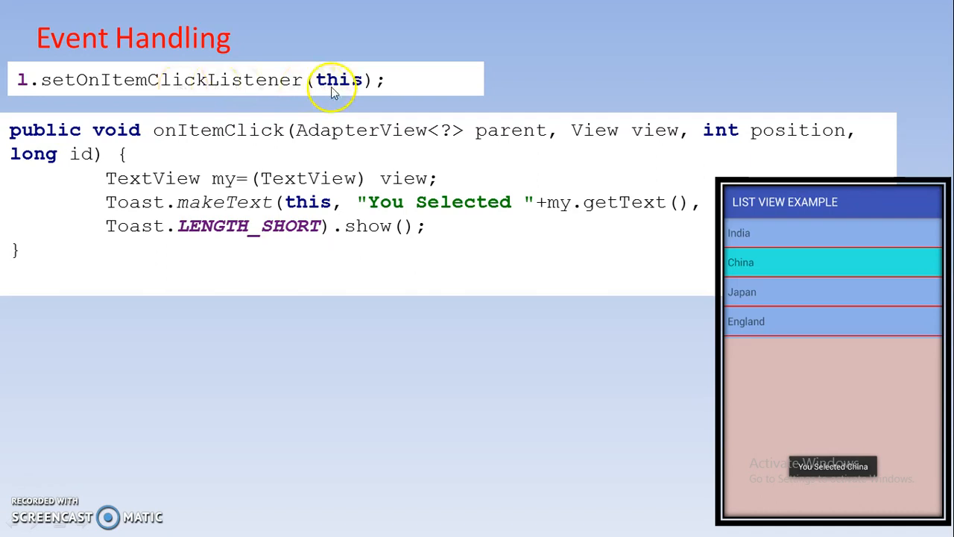
mouse_move(409, 179)
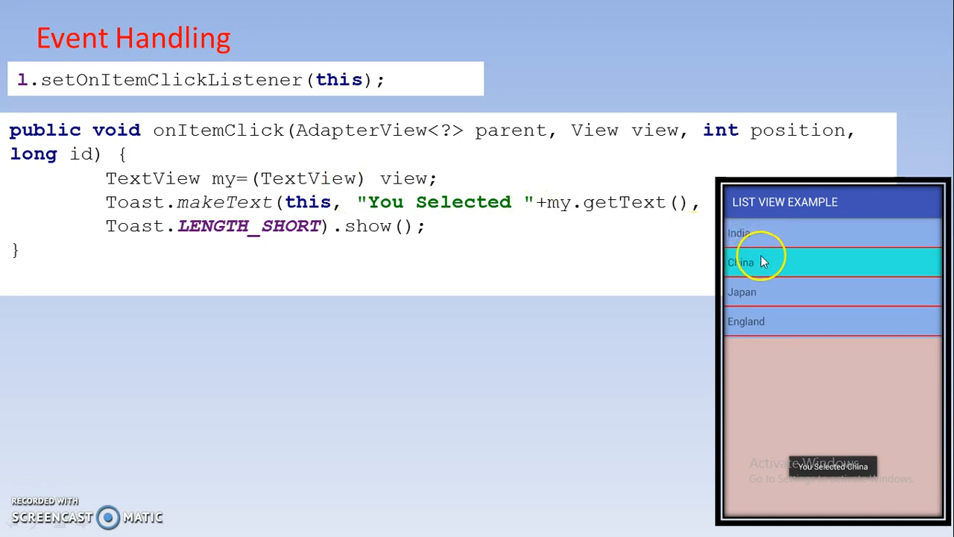
mouse_move(749, 233)
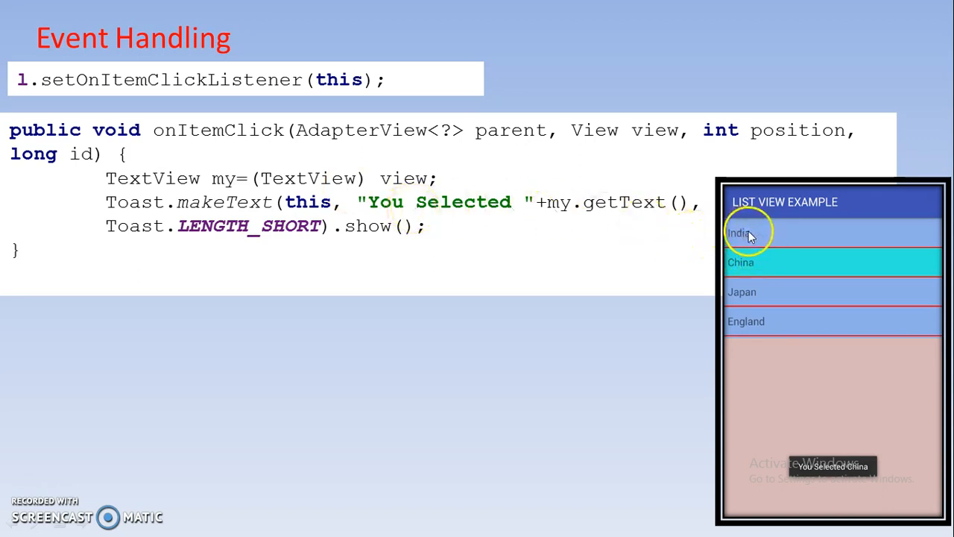
mouse_move(727, 226)
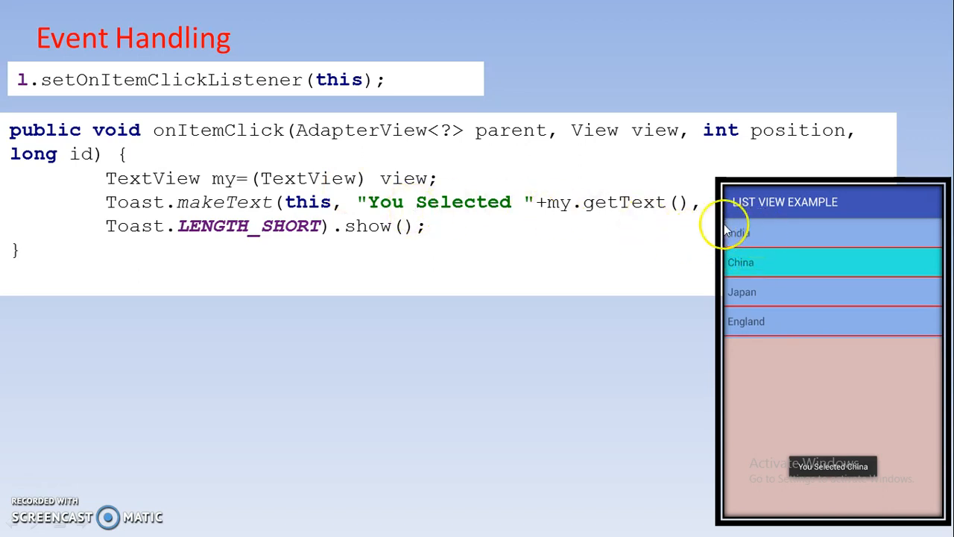
mouse_move(739, 236)
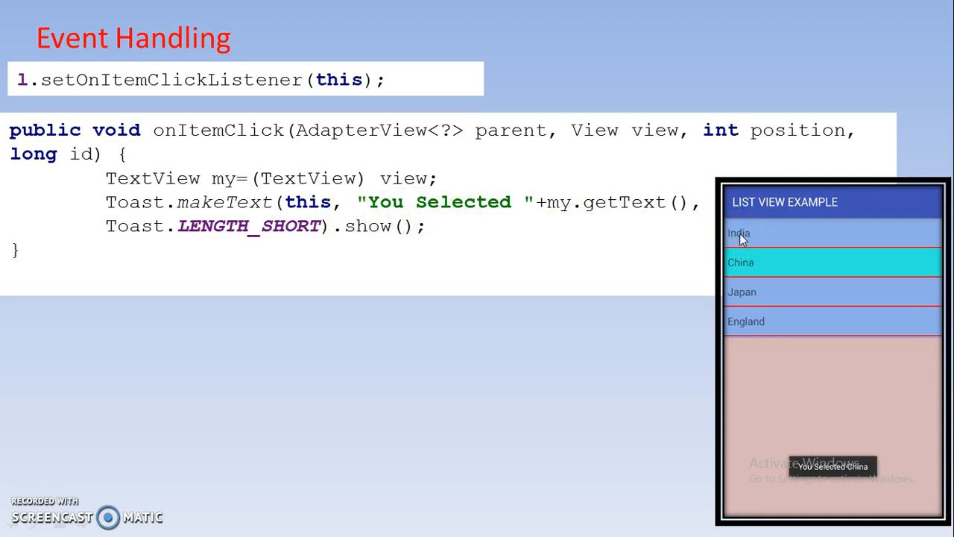
mouse_move(227, 188)
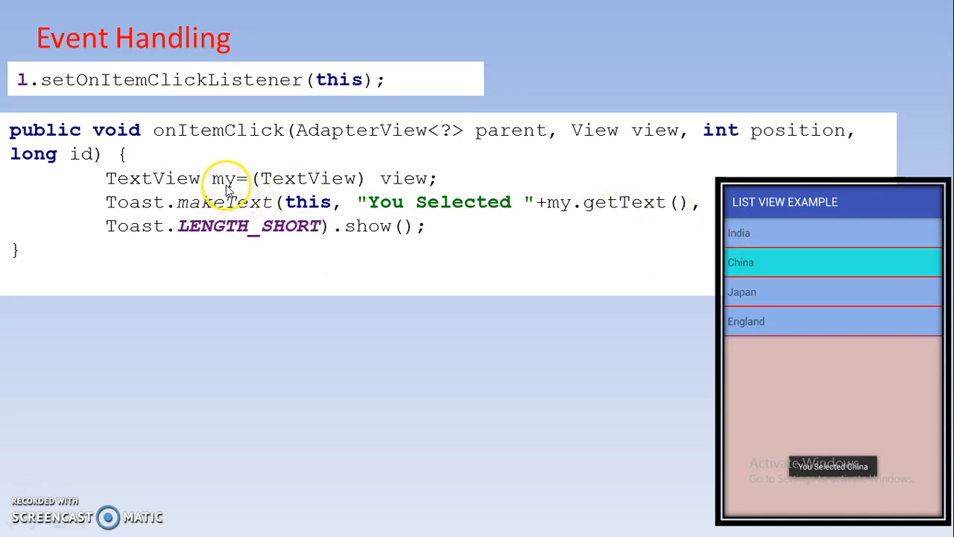
mouse_move(466, 217)
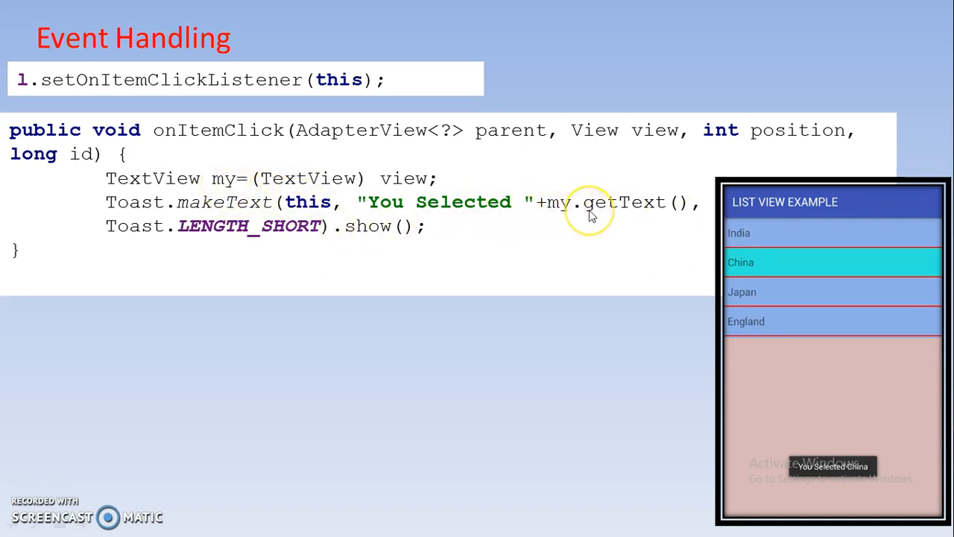
mouse_move(877, 251)
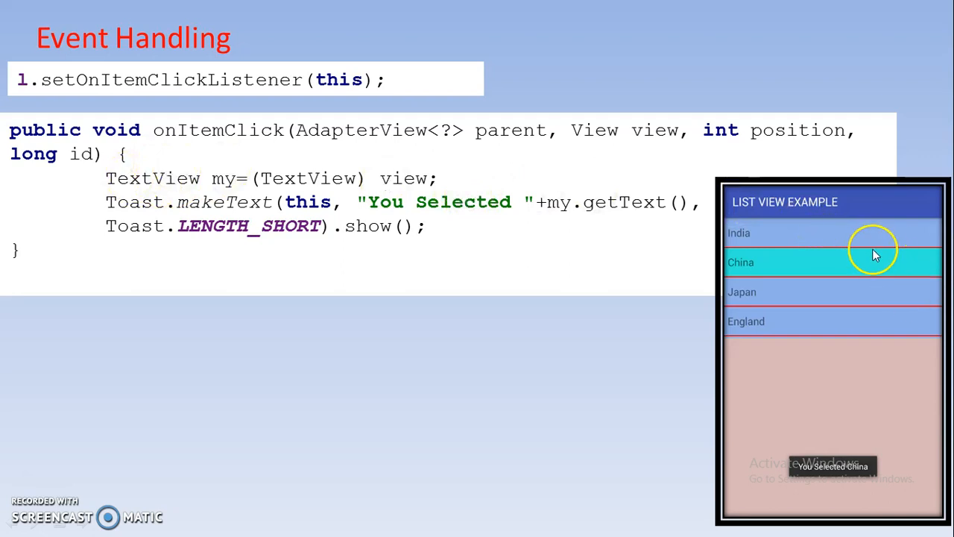
mouse_move(390, 207)
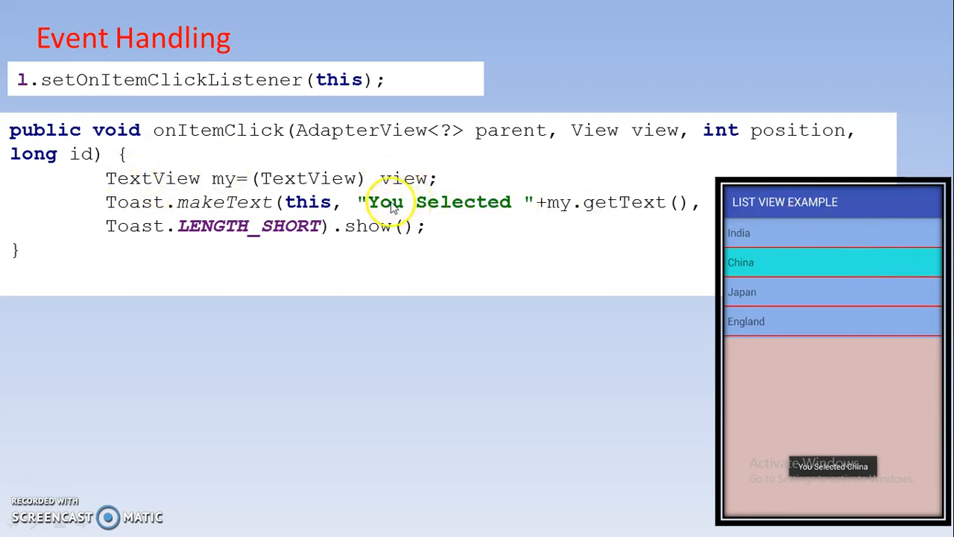
mouse_move(438, 242)
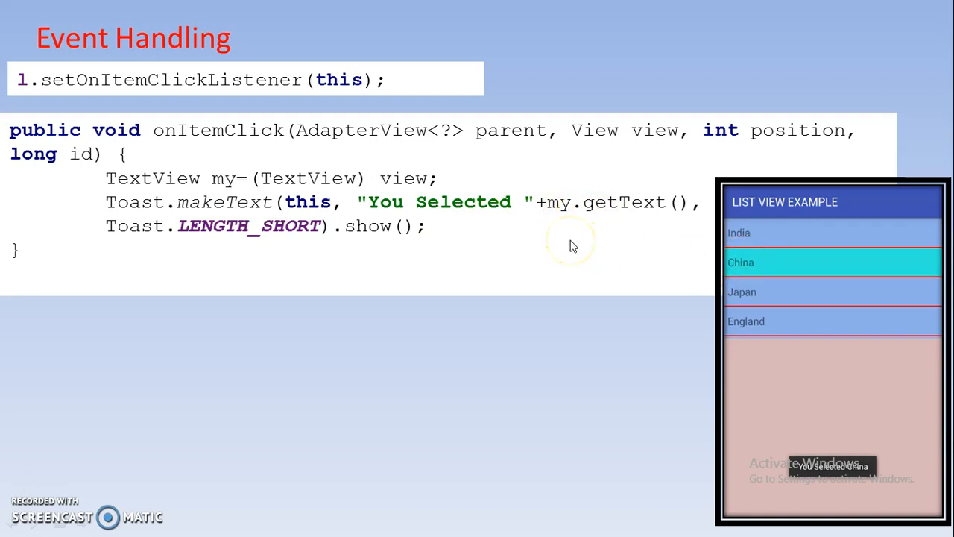
mouse_move(419, 227)
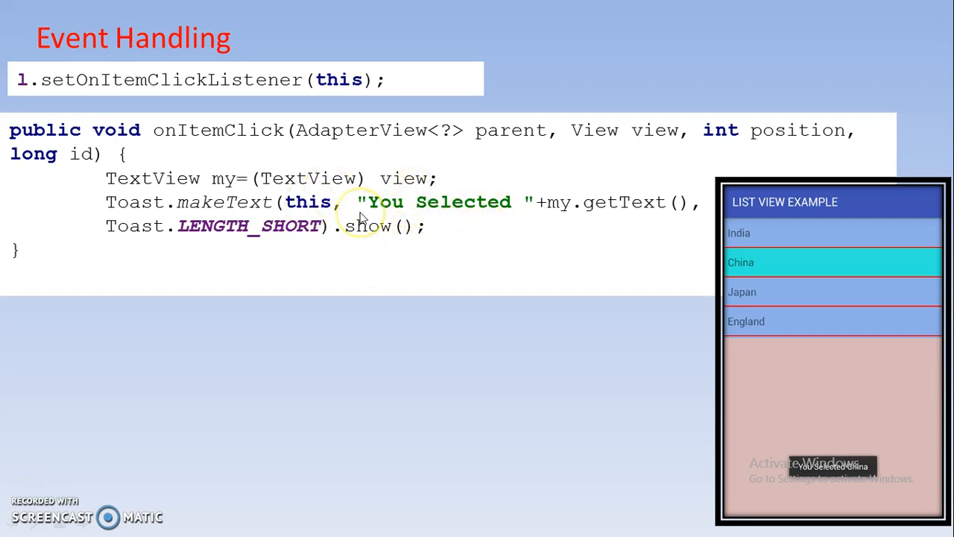
mouse_move(72, 450)
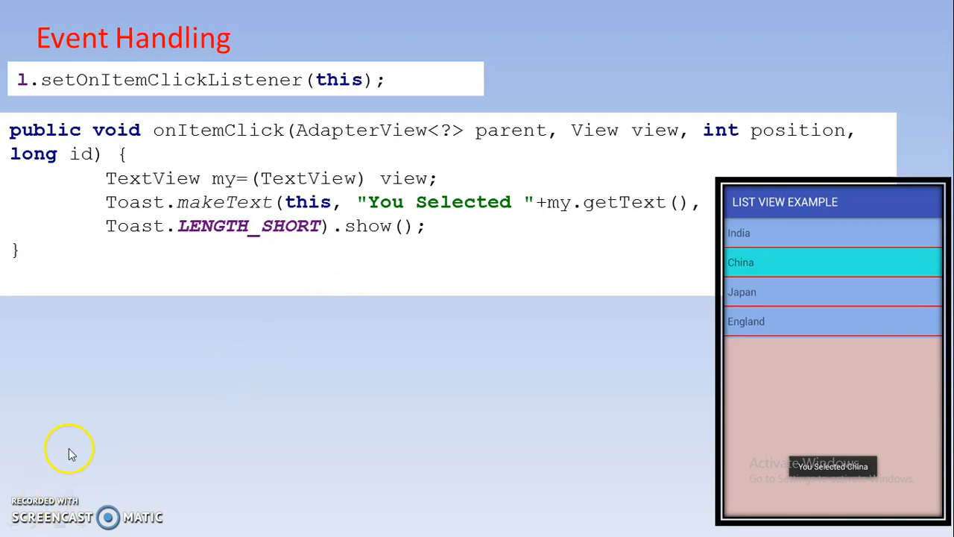